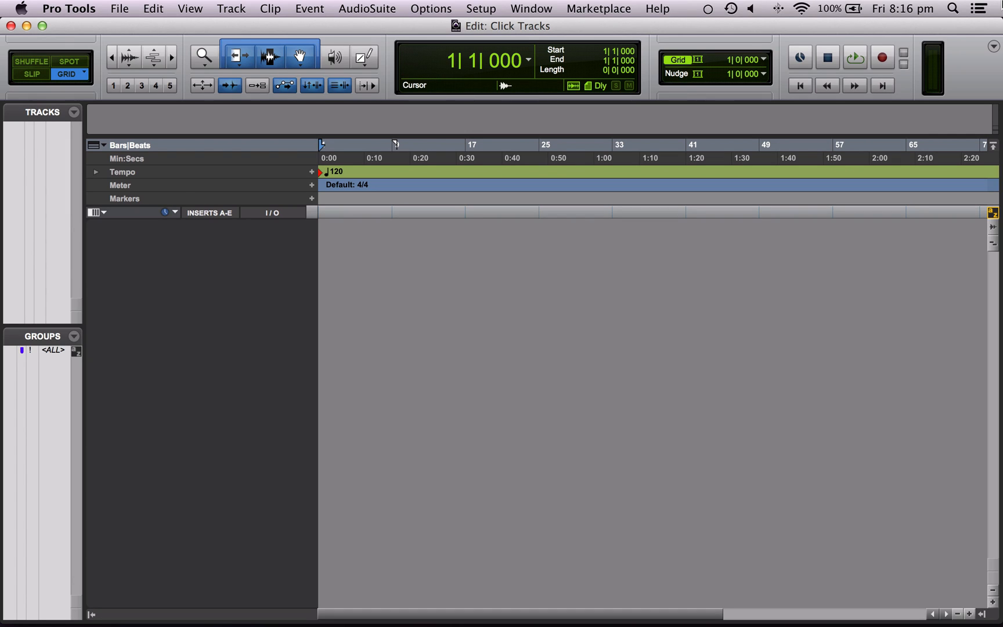
{"action": "mouse_move", "coordinate": [831, 6]}
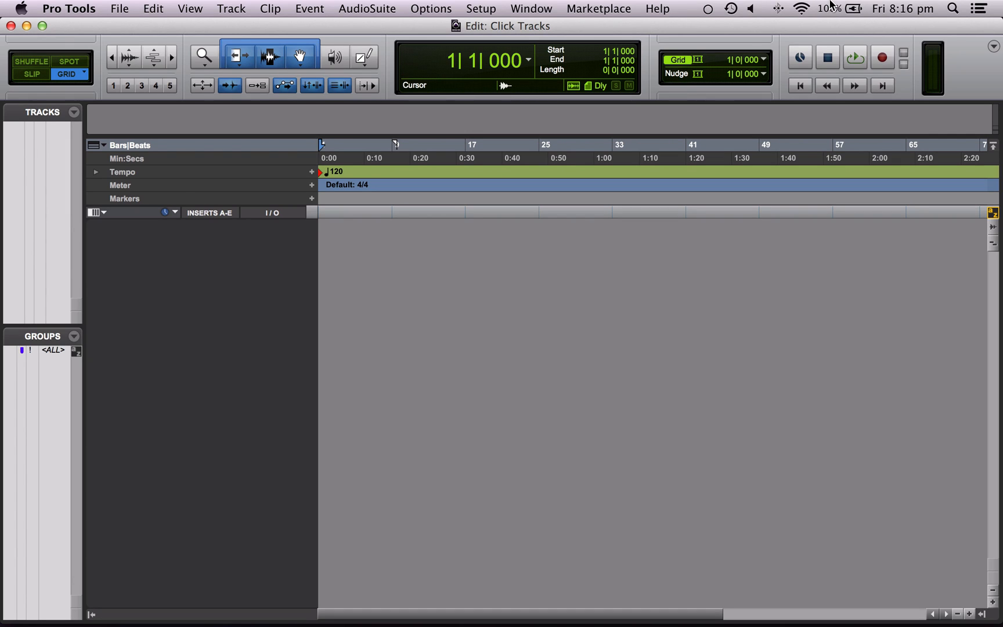
{"action": "mouse_move", "coordinate": [254, 30]}
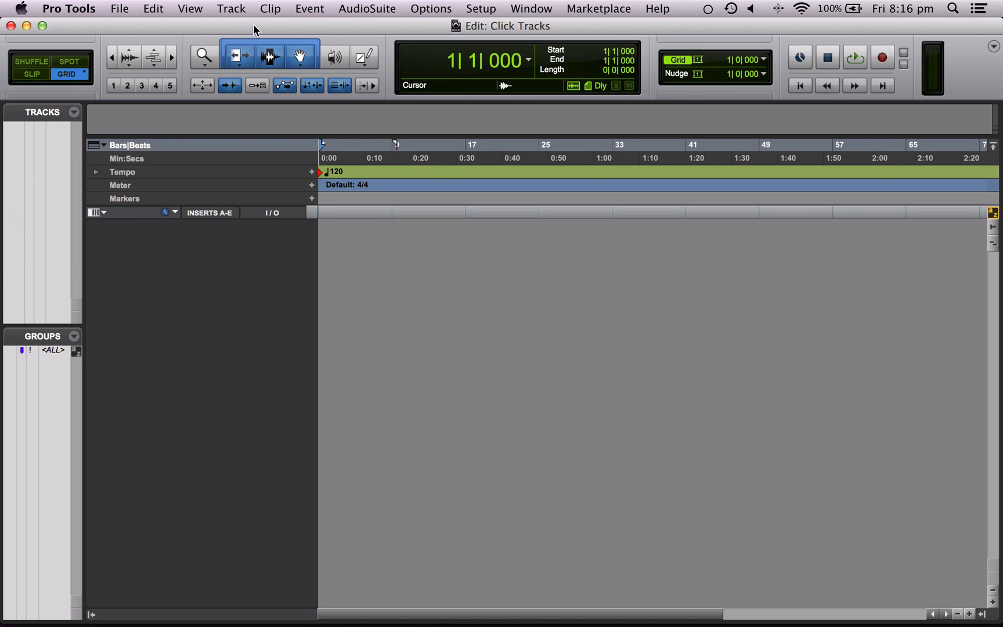
- Create a new Click track from the Track menu
{"action": "left_click", "coordinate": [231, 8]}
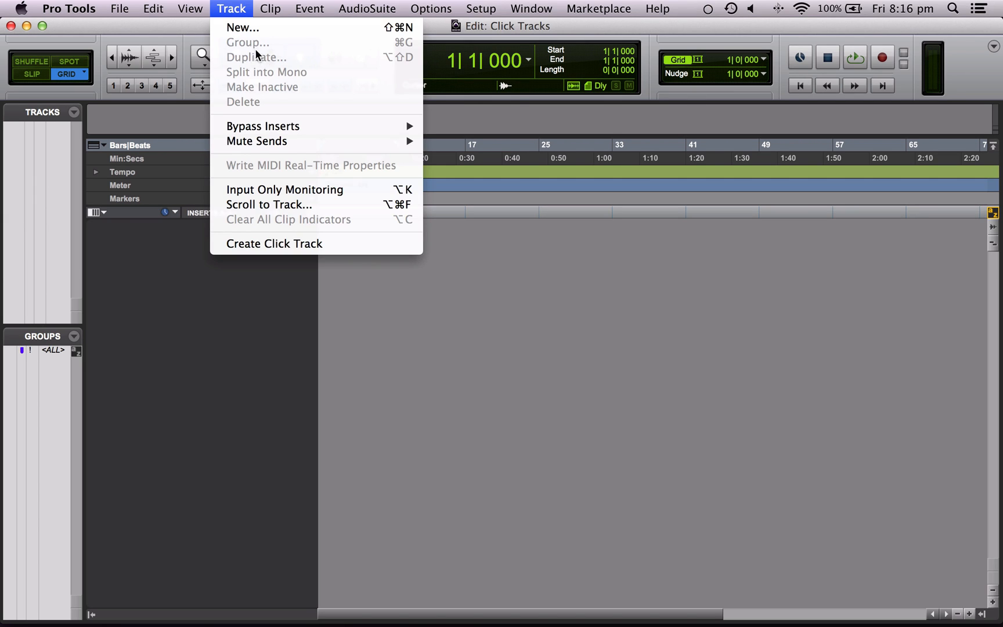
{"action": "left_click", "coordinate": [274, 244]}
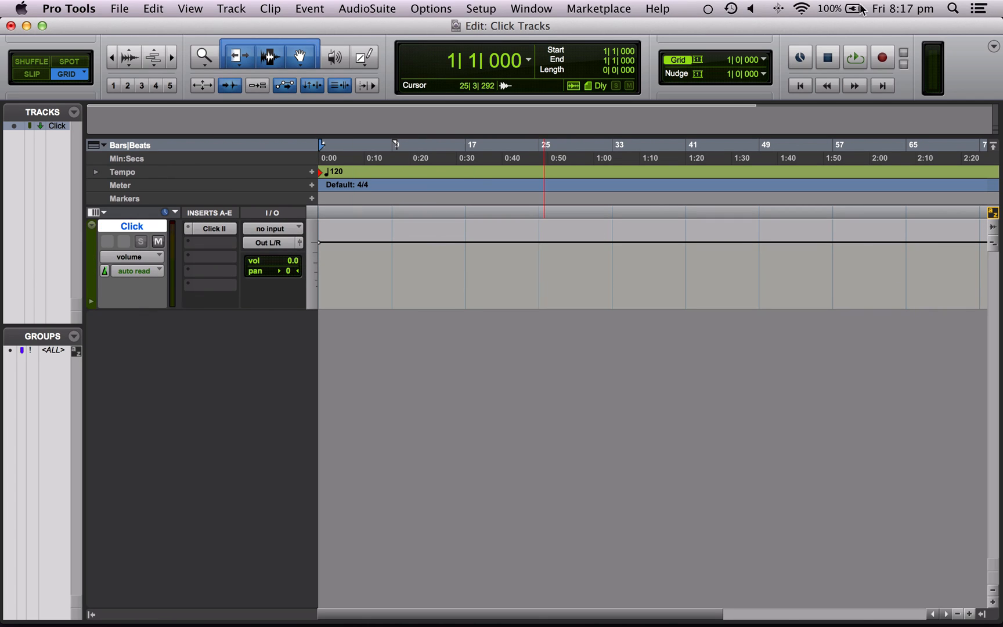
{"action": "left_click", "coordinate": [854, 58]}
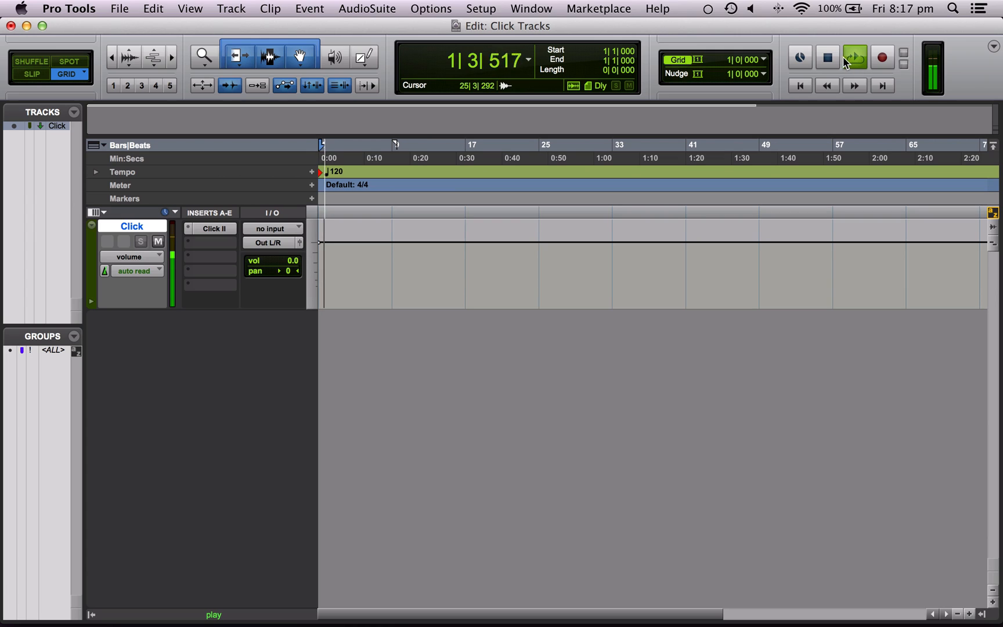
{"action": "left_click", "coordinate": [827, 57]}
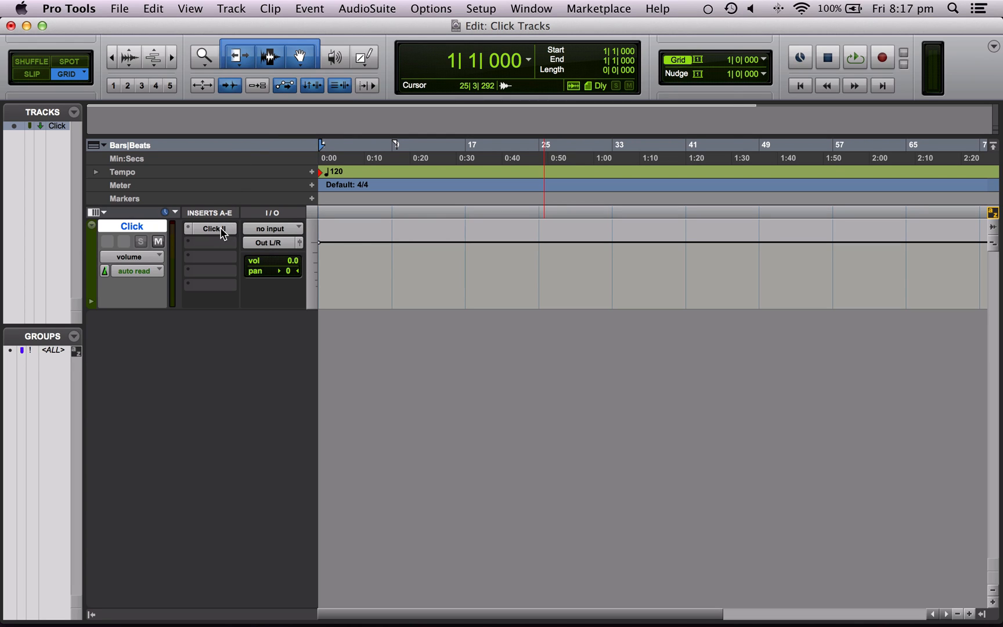
- In Click II, set Click 1 to Shaker 2 Acc and Click 2 to Shaker 2
{"action": "left_click", "coordinate": [210, 229]}
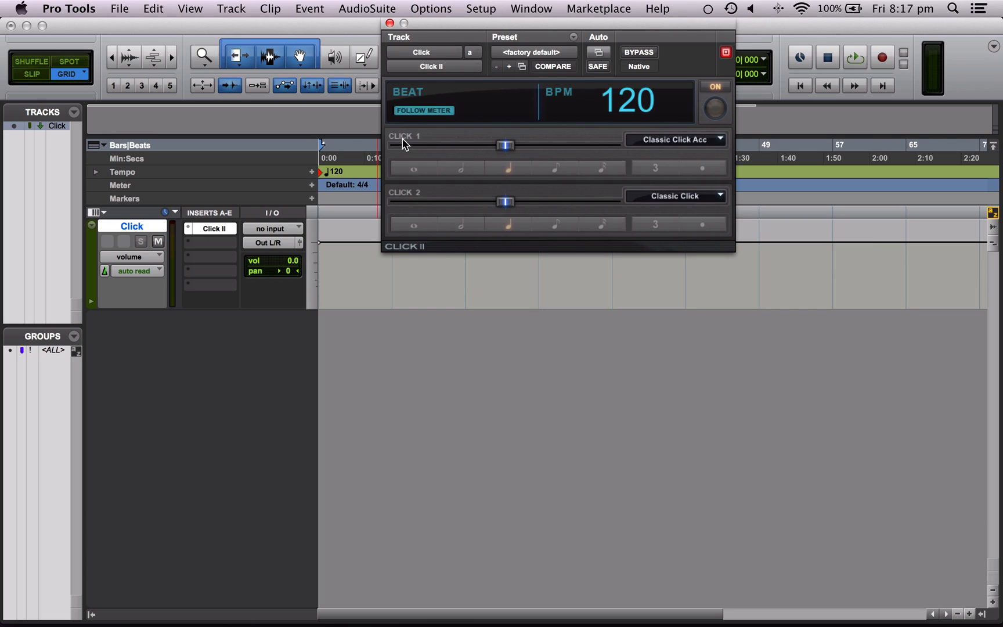
{"action": "mouse_move", "coordinate": [407, 143]}
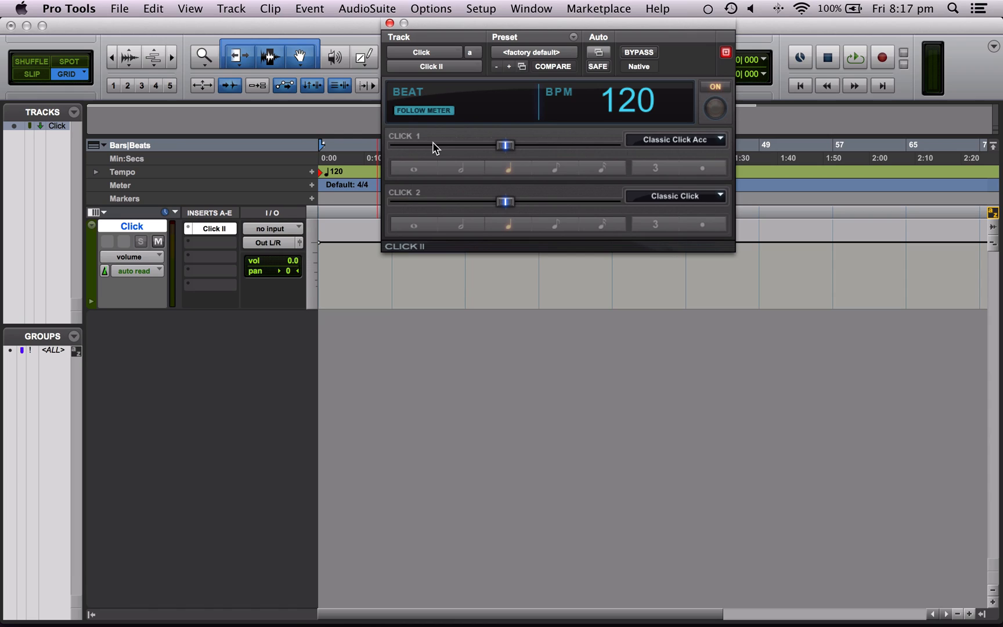
{"action": "mouse_move", "coordinate": [398, 197]}
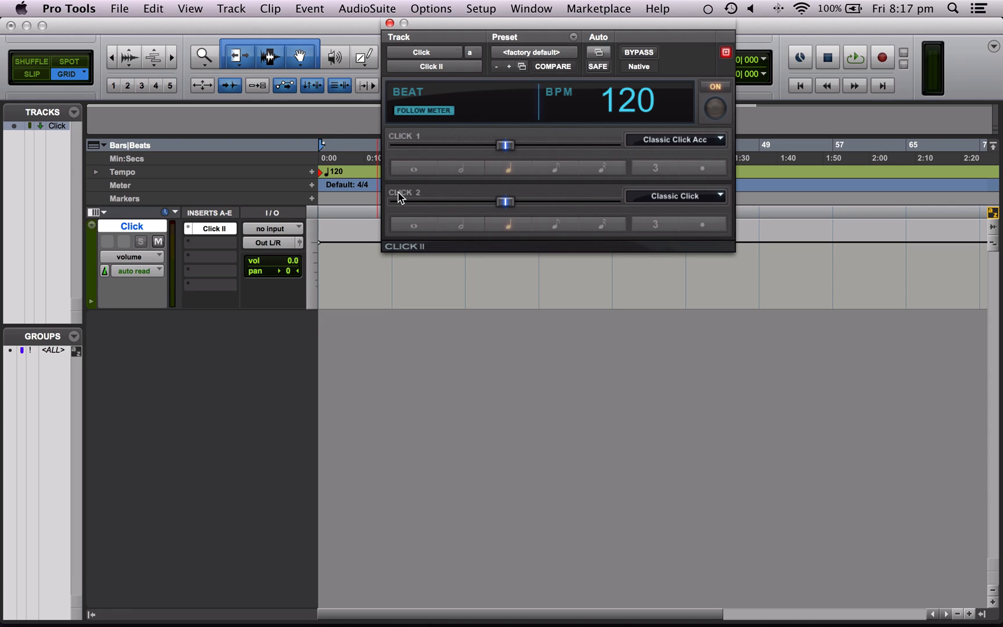
{"action": "mouse_move", "coordinate": [434, 196]}
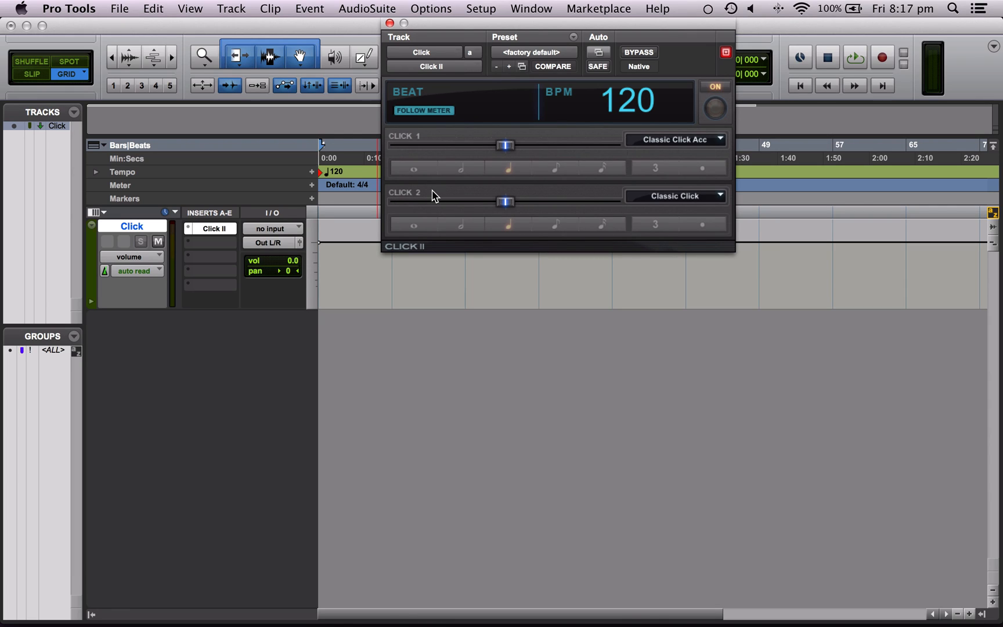
{"action": "mouse_move", "coordinate": [712, 145]}
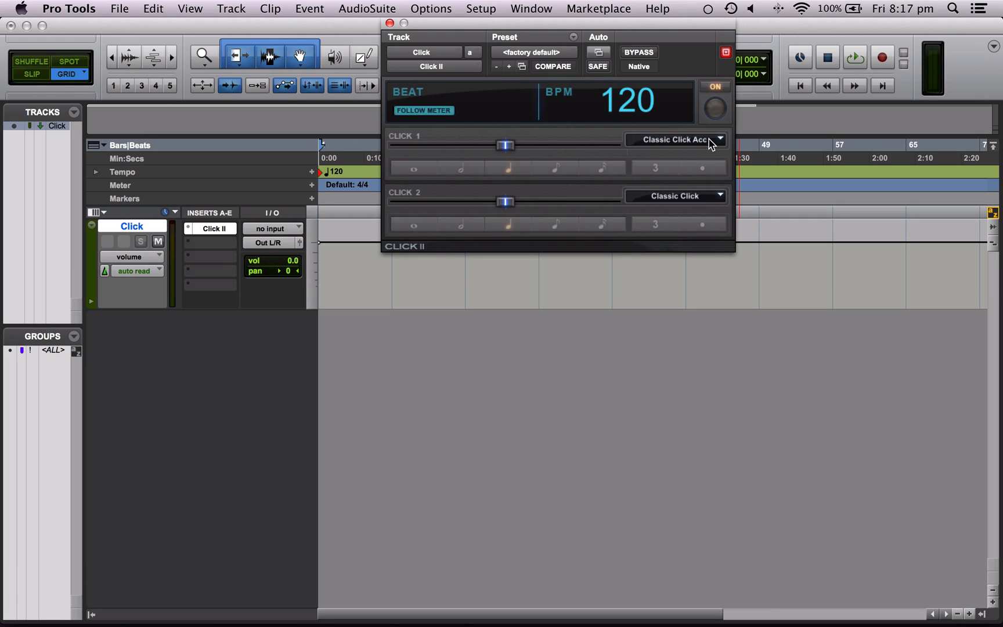
{"action": "left_click", "coordinate": [674, 139]}
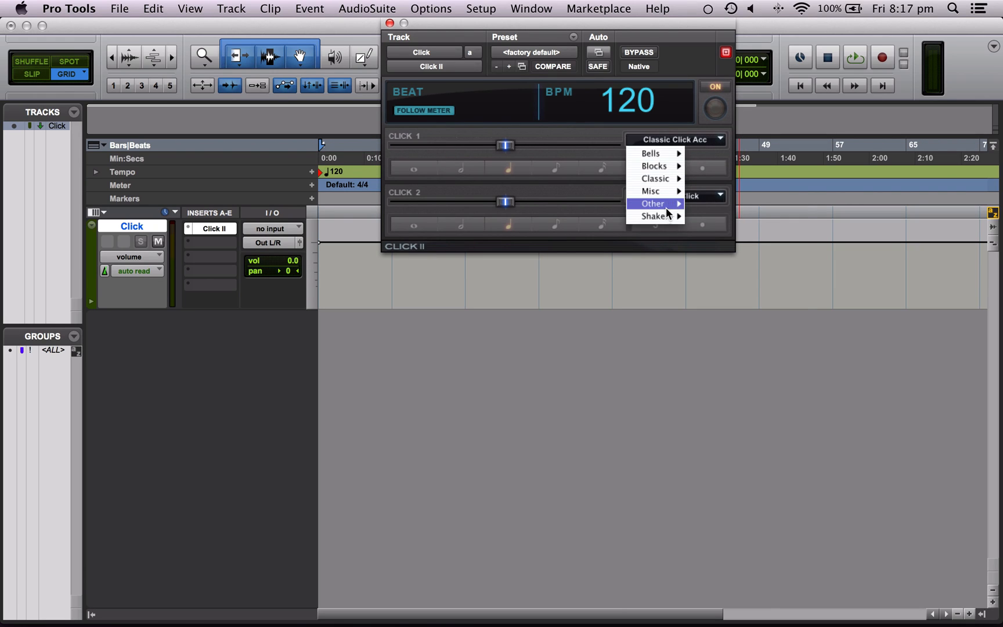
{"action": "mouse_move", "coordinate": [654, 215]}
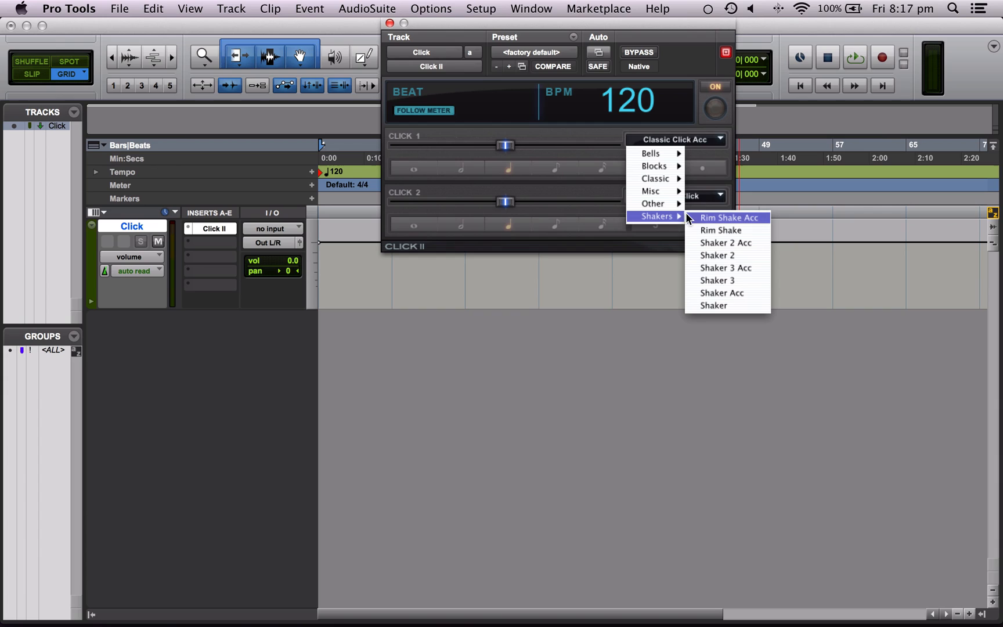
{"action": "mouse_move", "coordinate": [726, 243]}
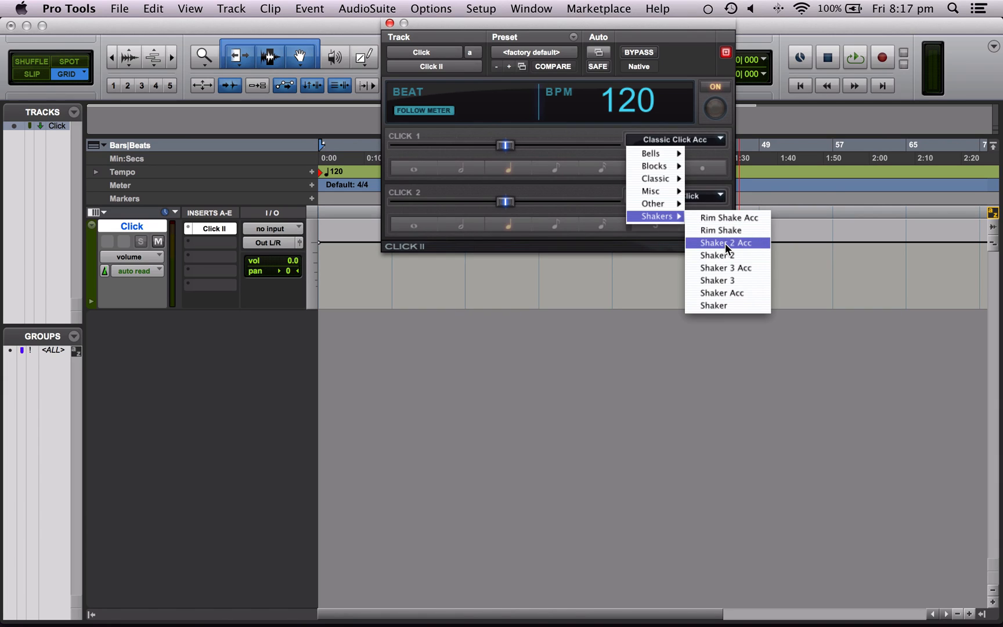
{"action": "left_click", "coordinate": [724, 243]}
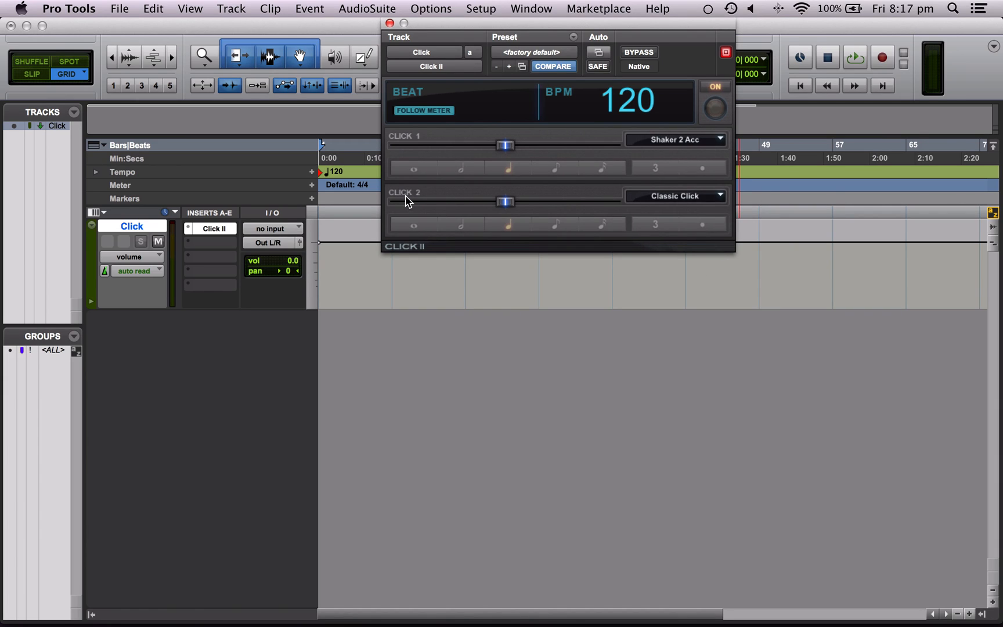
{"action": "left_click", "coordinate": [673, 196]}
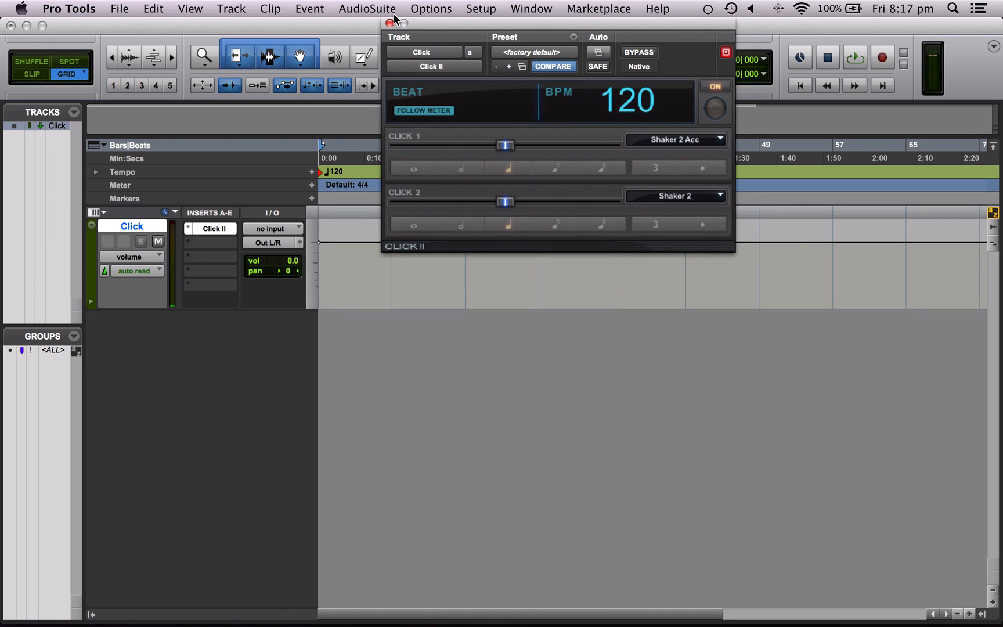
{"action": "mouse_move", "coordinate": [401, 17]}
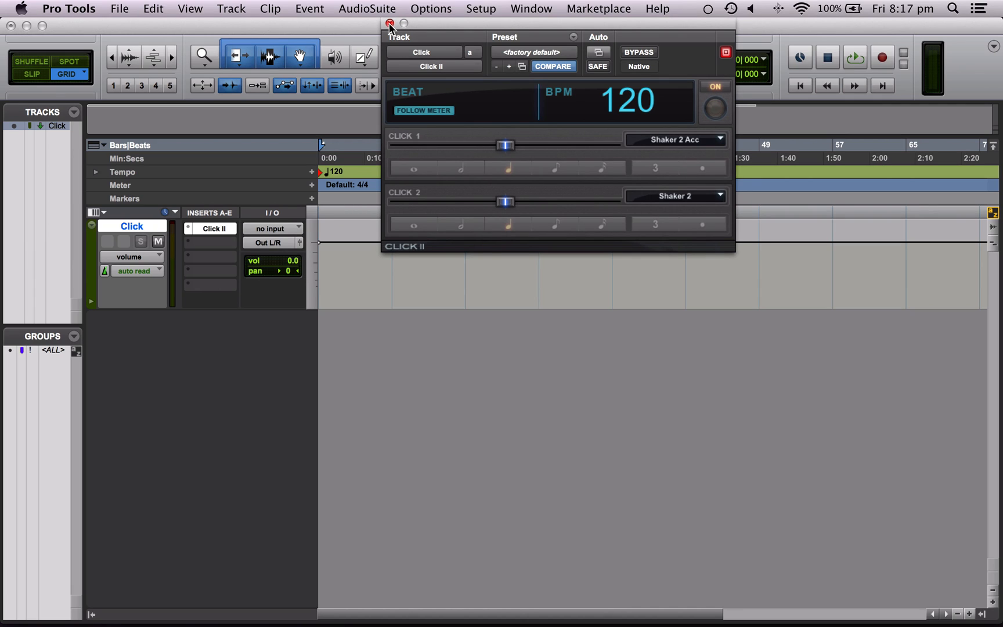
- Show the Transport window and turn off Conductor for a manual 120 BPM tempo
{"action": "left_click", "coordinate": [389, 24]}
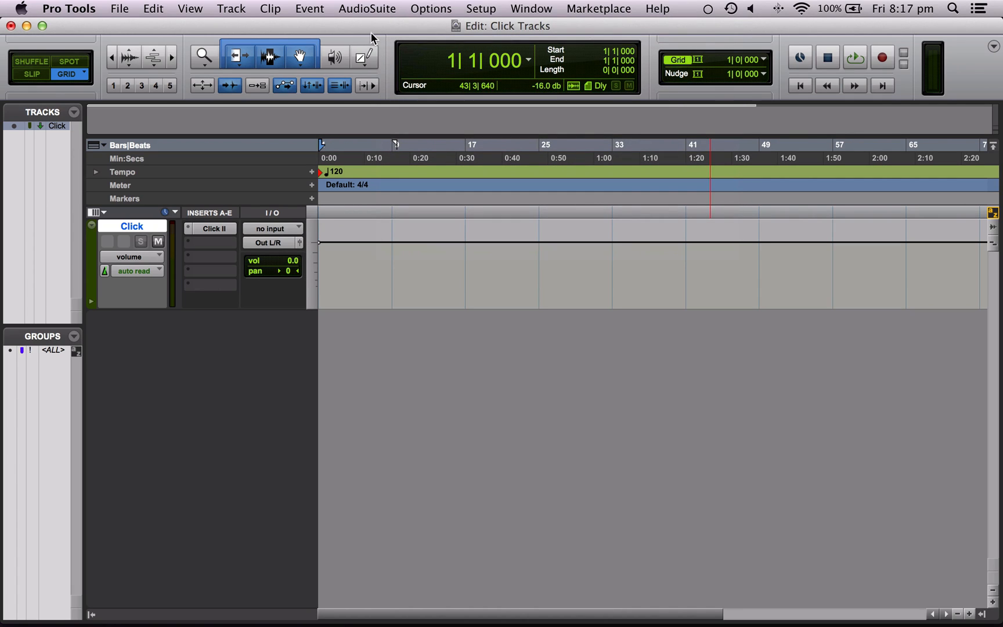
{"action": "left_click", "coordinate": [530, 8]}
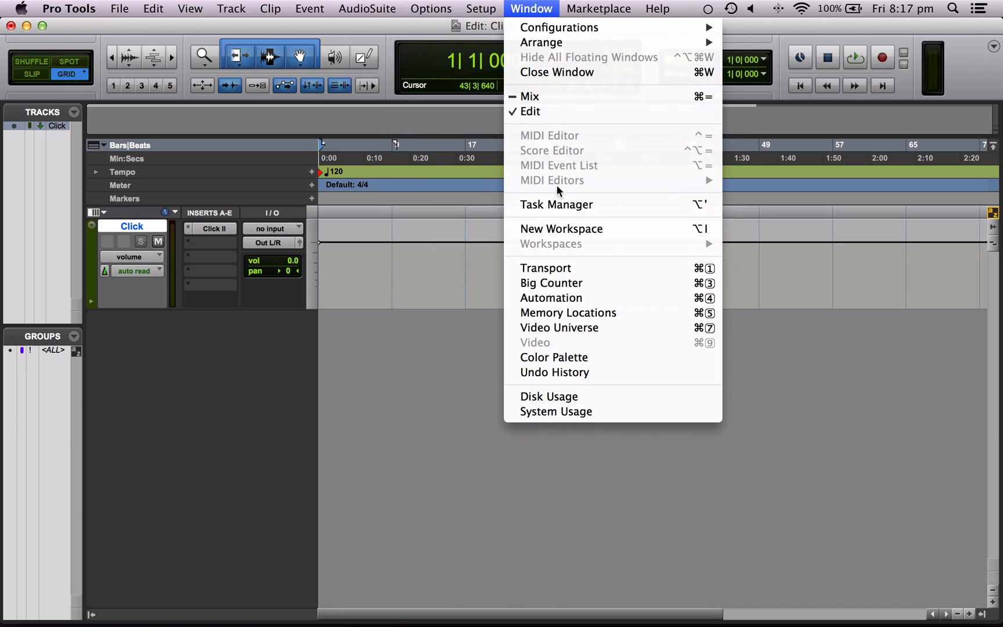
{"action": "left_click", "coordinate": [544, 266]}
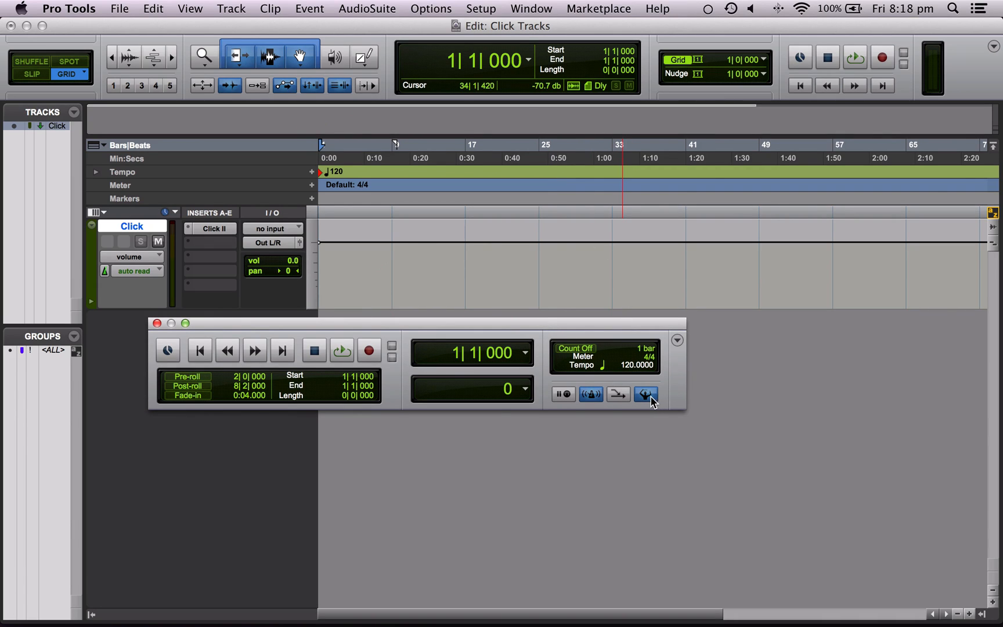
{"action": "mouse_move", "coordinate": [645, 395]}
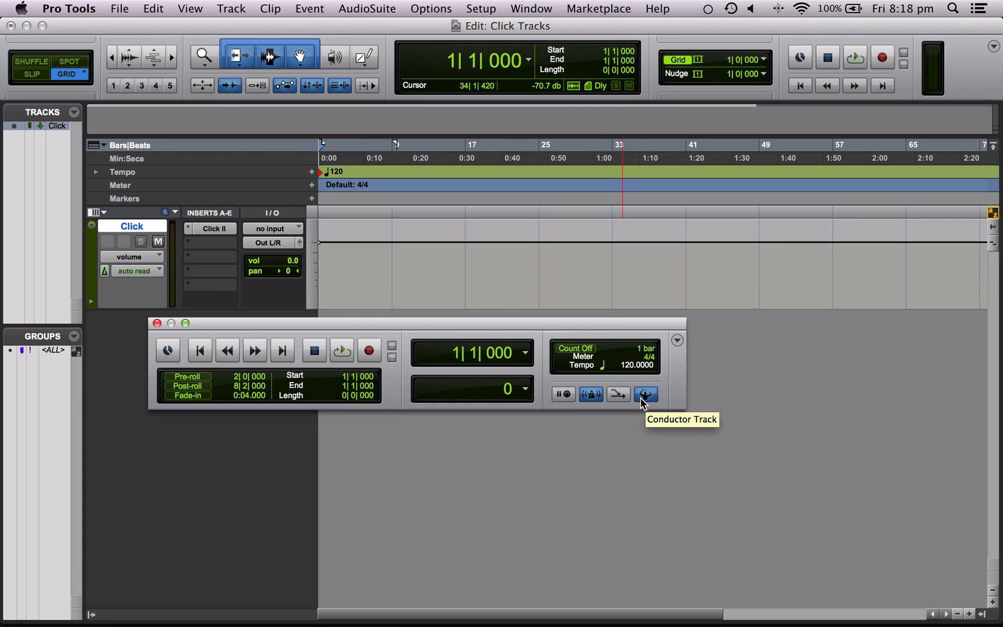
{"action": "left_click", "coordinate": [645, 394]}
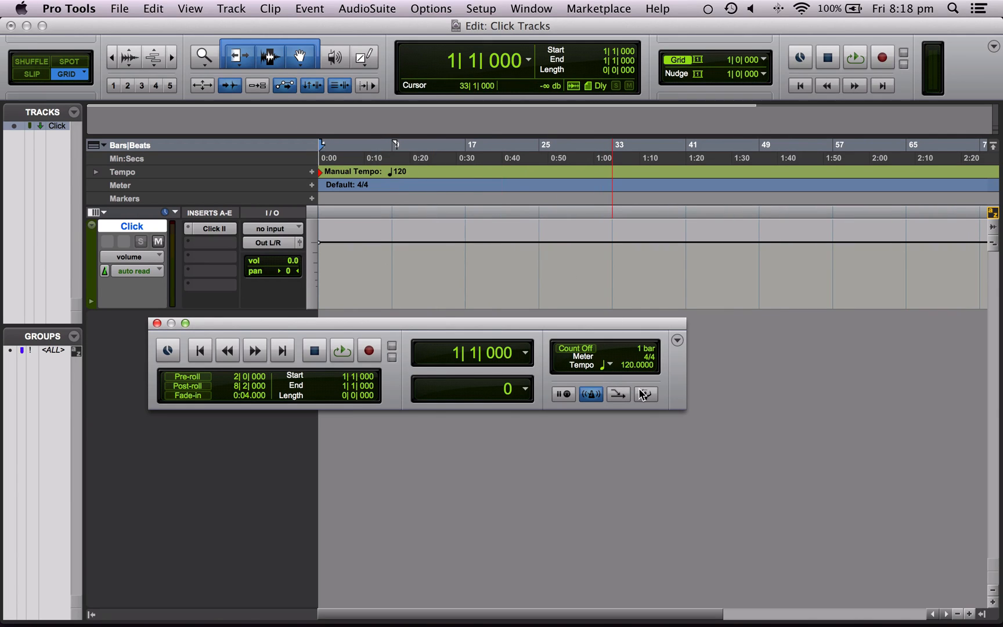
- Re-enable the Conductor so playback follows the 120 BPM tempo ruler
{"action": "left_click", "coordinate": [645, 393]}
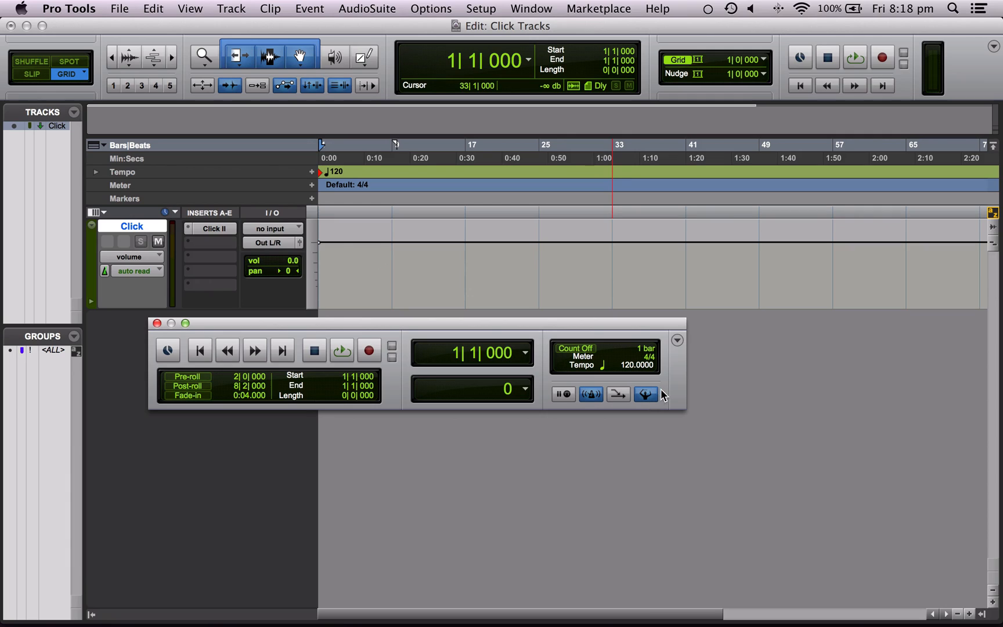
{"action": "mouse_move", "coordinate": [668, 396]}
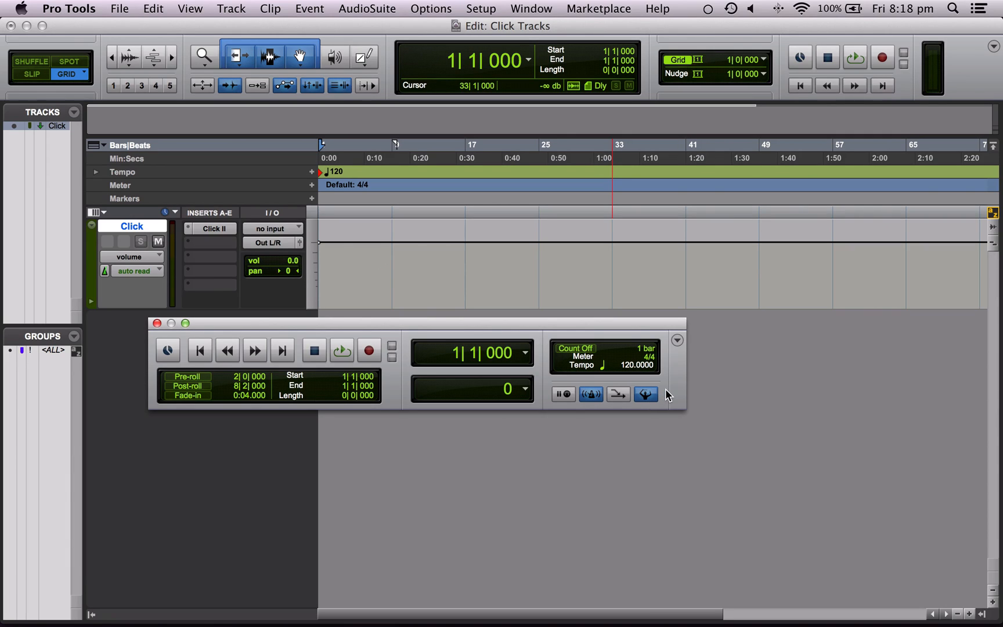
{"action": "mouse_move", "coordinate": [638, 412]}
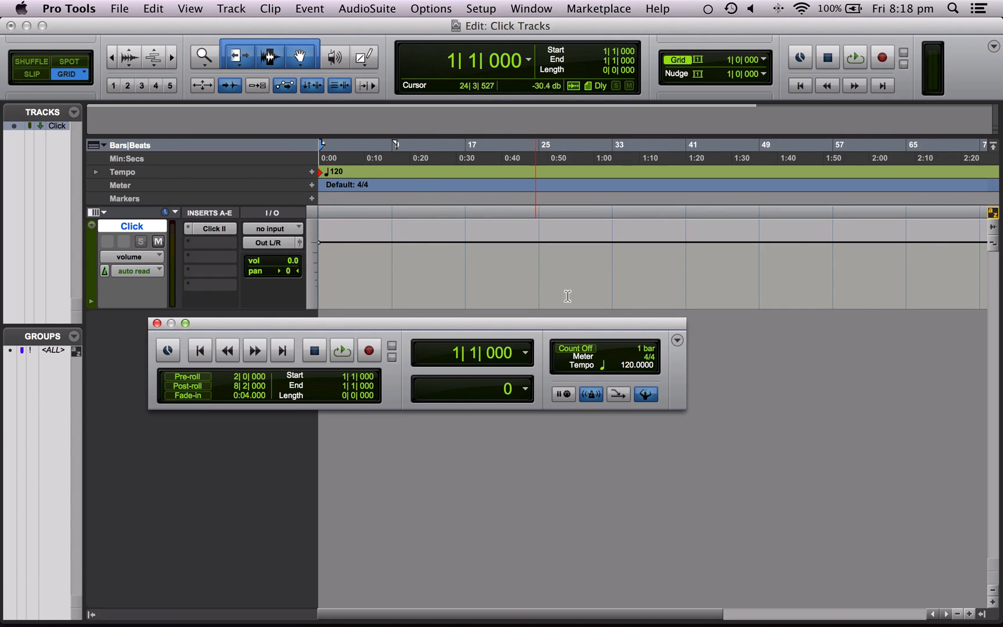
{"action": "left_click", "coordinate": [645, 394]}
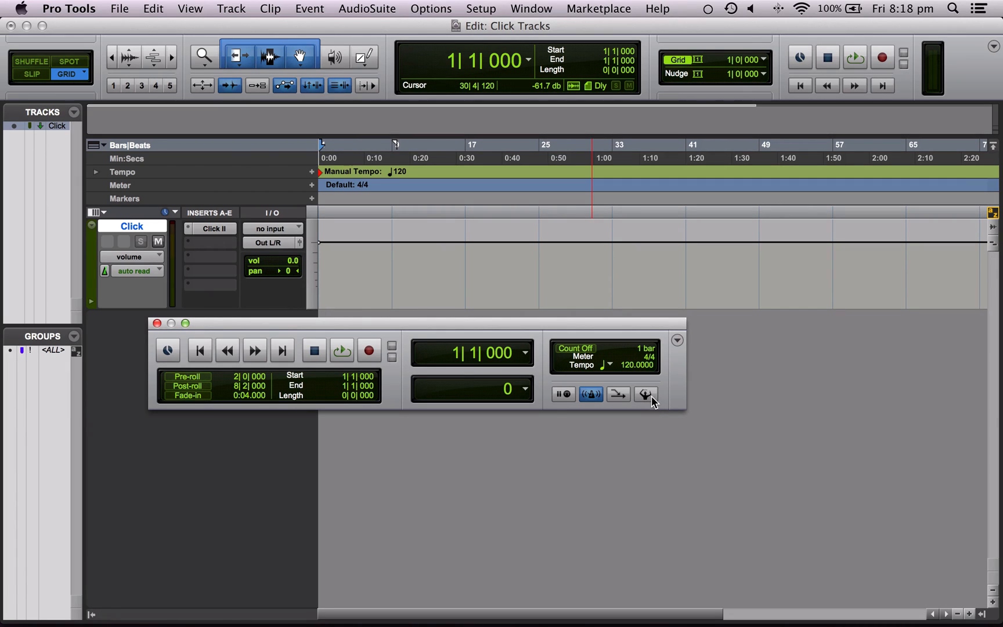
{"action": "left_click", "coordinate": [644, 393]}
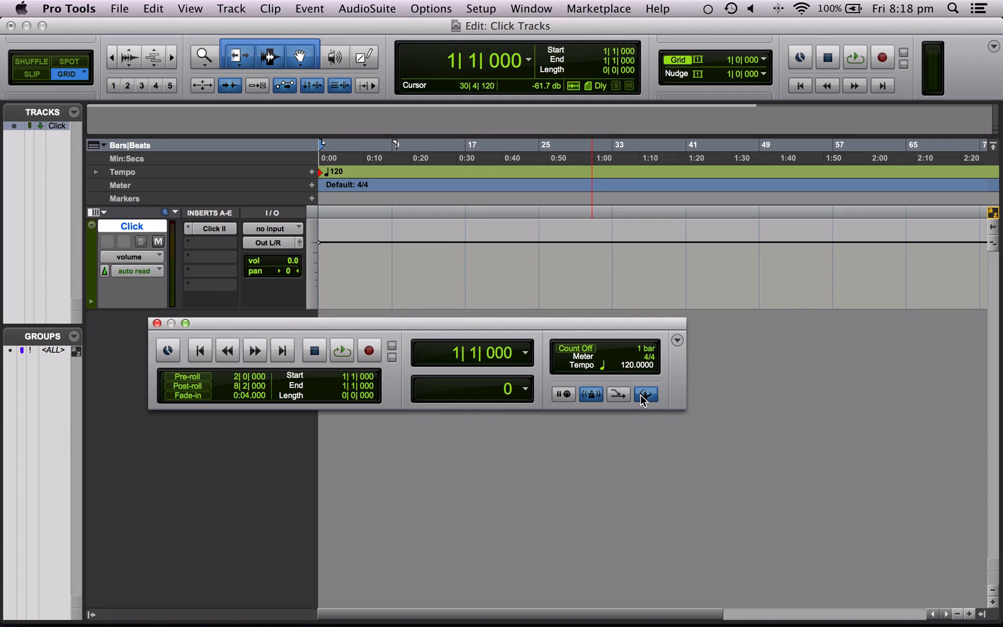
{"action": "left_click", "coordinate": [158, 323]}
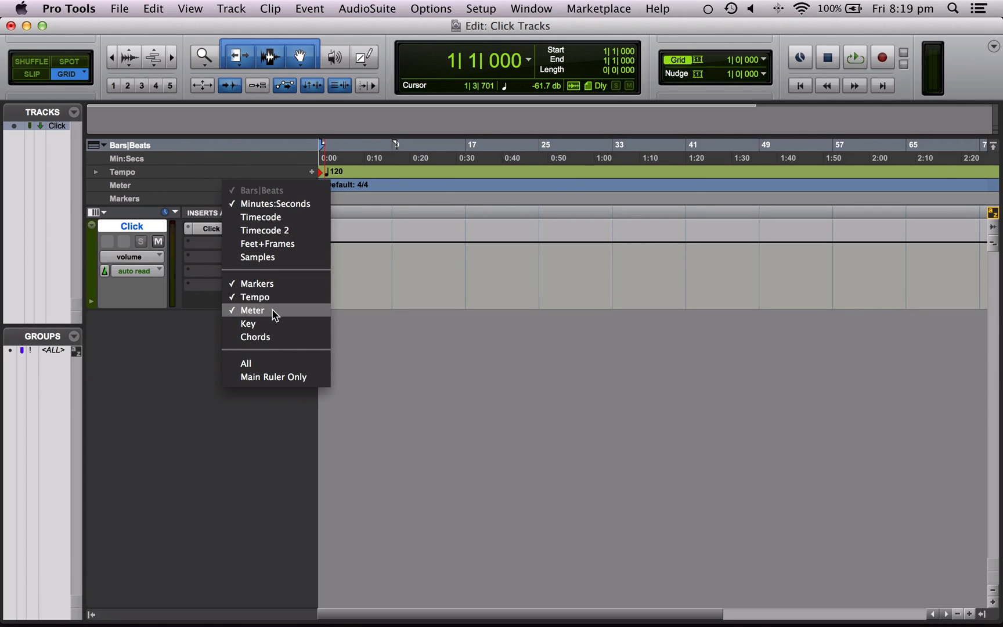
{"action": "mouse_move", "coordinate": [273, 297]}
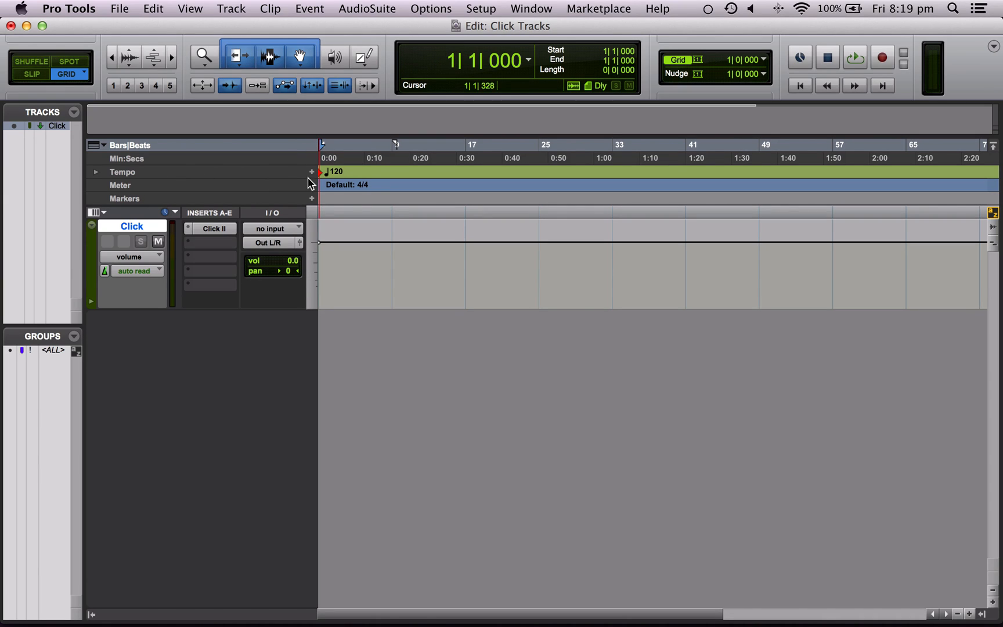
- Start a tempo change at the session start on the Tempo ruler
{"action": "double_click", "coordinate": [330, 172]}
{"action": "type", "text": "150.0000"}
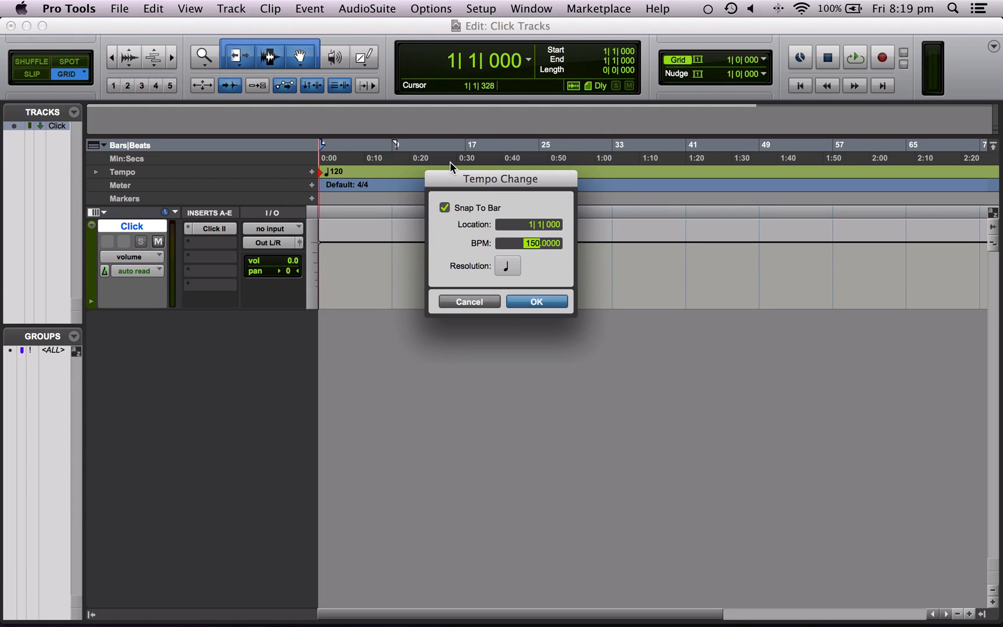
- Confirm the 150 BPM start tempo, then correct bar 1 to 125 BPM
{"action": "left_click", "coordinate": [536, 301]}
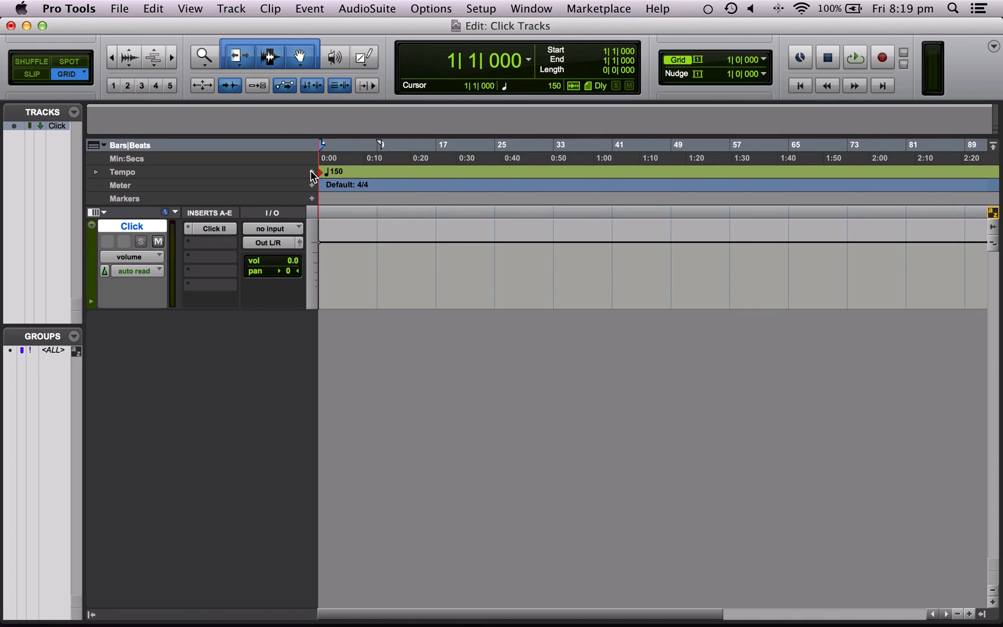
{"action": "left_click", "coordinate": [312, 172]}
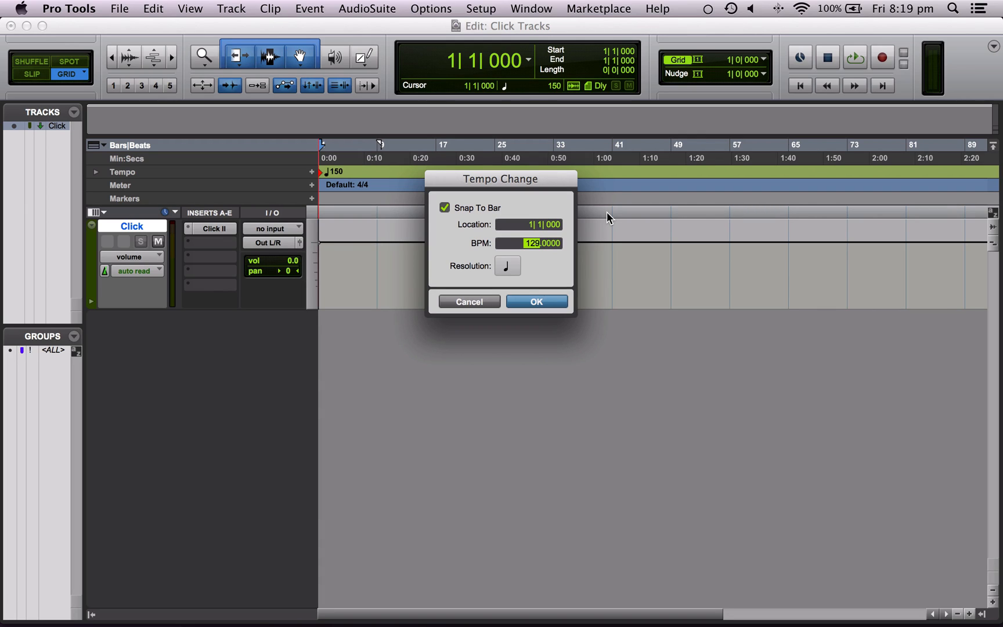
{"action": "type", "text": "126.0000"}
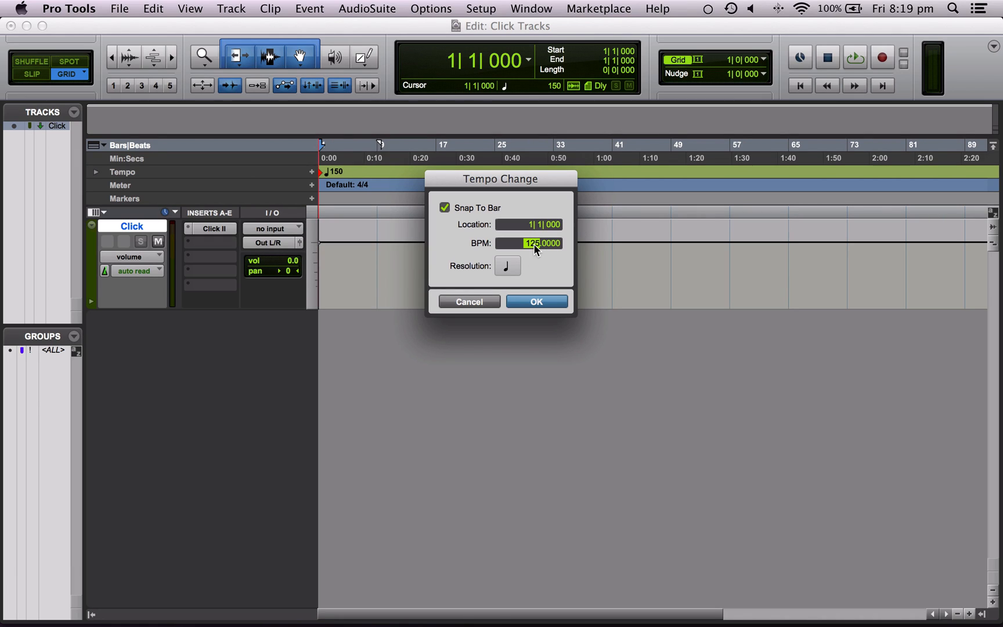
{"action": "left_click", "coordinate": [535, 301]}
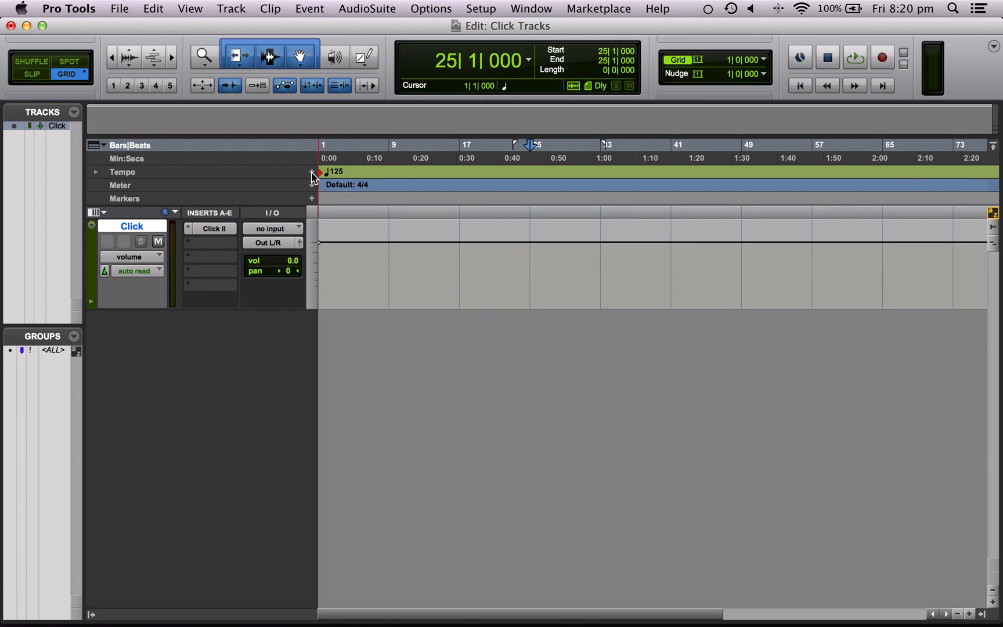
- Add a 95 BPM tempo change at bar 25
{"action": "left_click", "coordinate": [312, 172]}
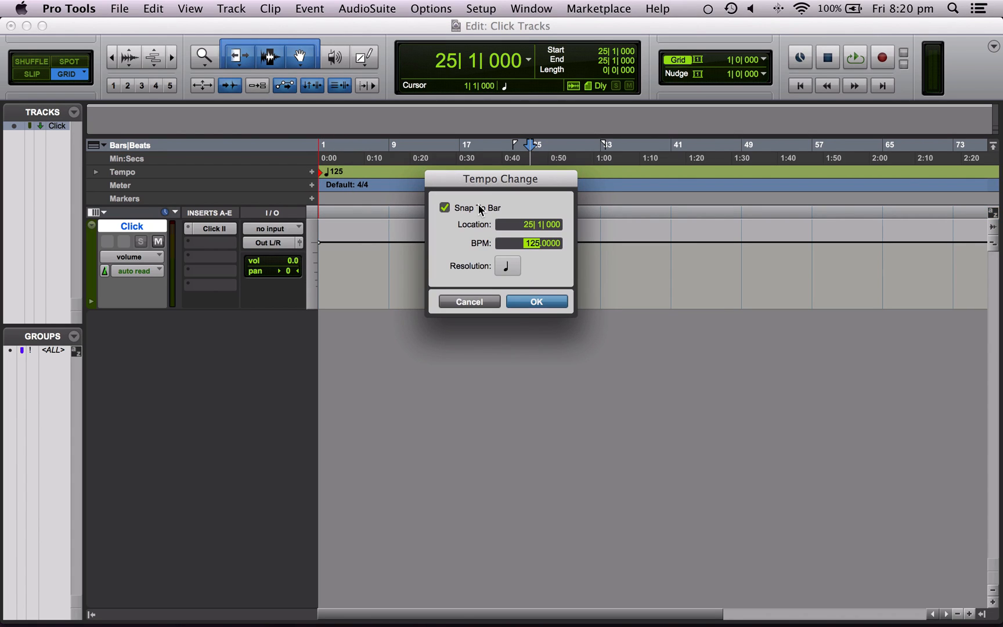
{"action": "left_click", "coordinate": [535, 302]}
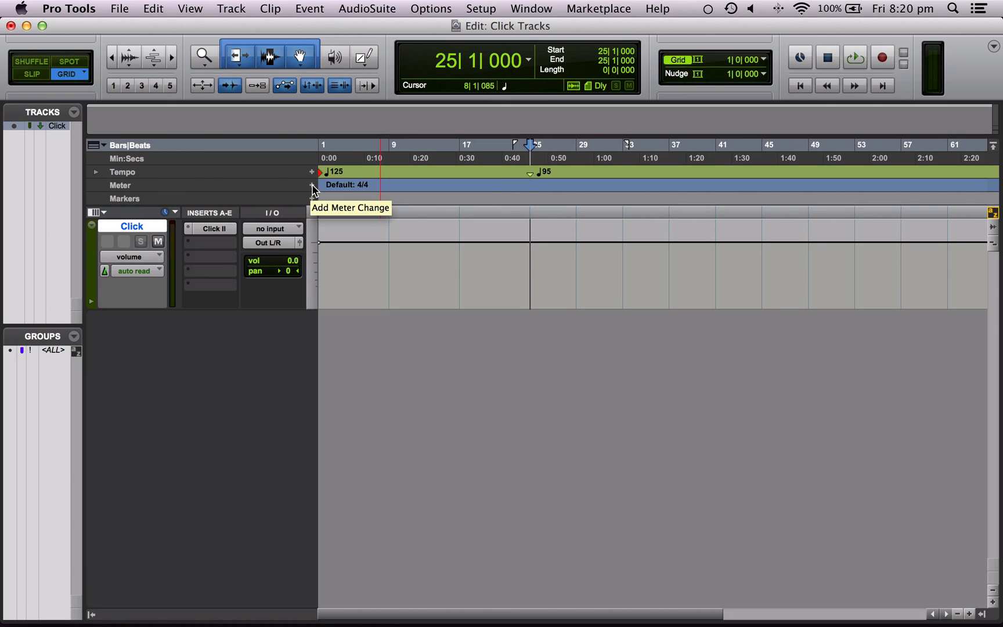
- Add a 3/4 meter change at 25|1|000
{"action": "left_click", "coordinate": [312, 186]}
{"action": "type", "text": "3"}
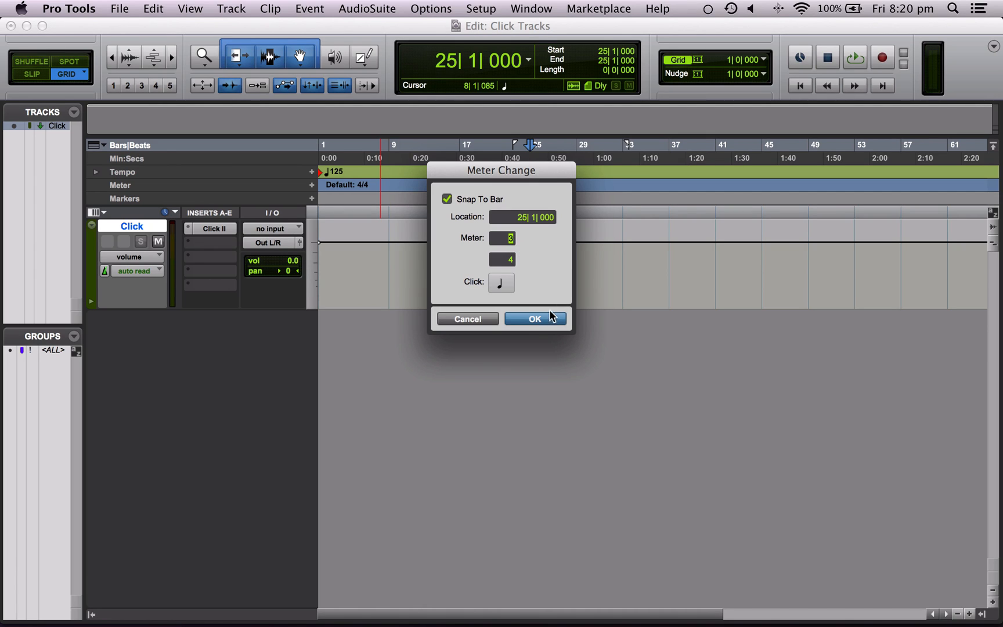
{"action": "left_click", "coordinate": [535, 318]}
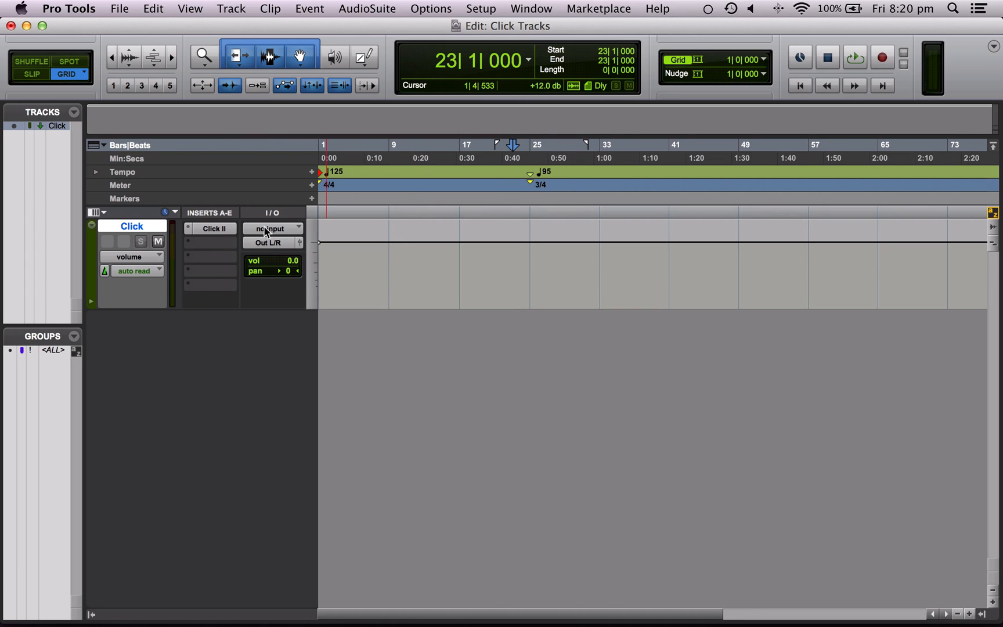
- Reopen the Transport window showing the one-bar count-off and 125 BPM
{"action": "left_click", "coordinate": [158, 241]}
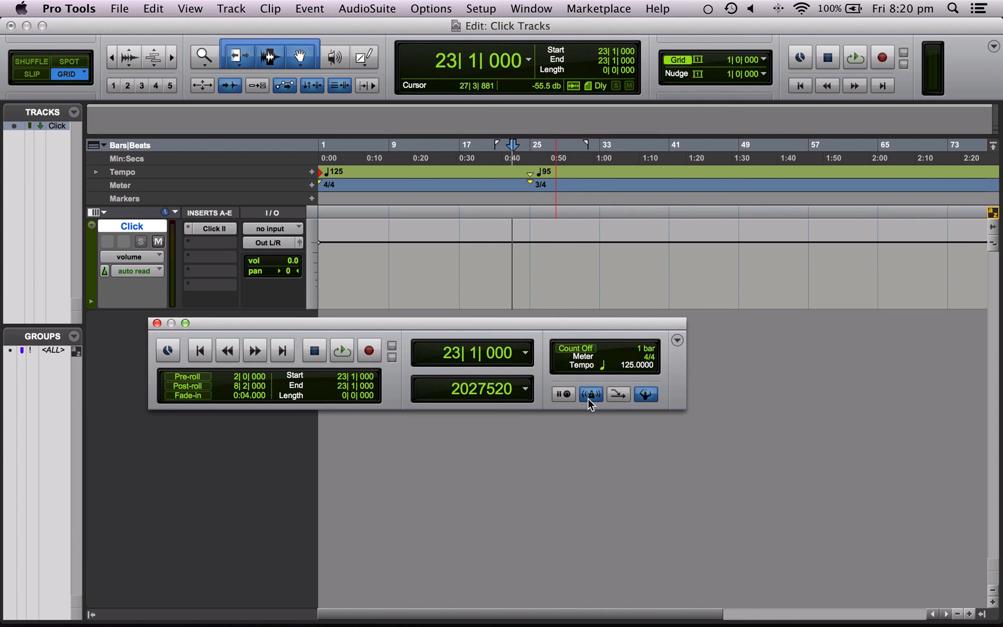
{"action": "mouse_move", "coordinate": [589, 393]}
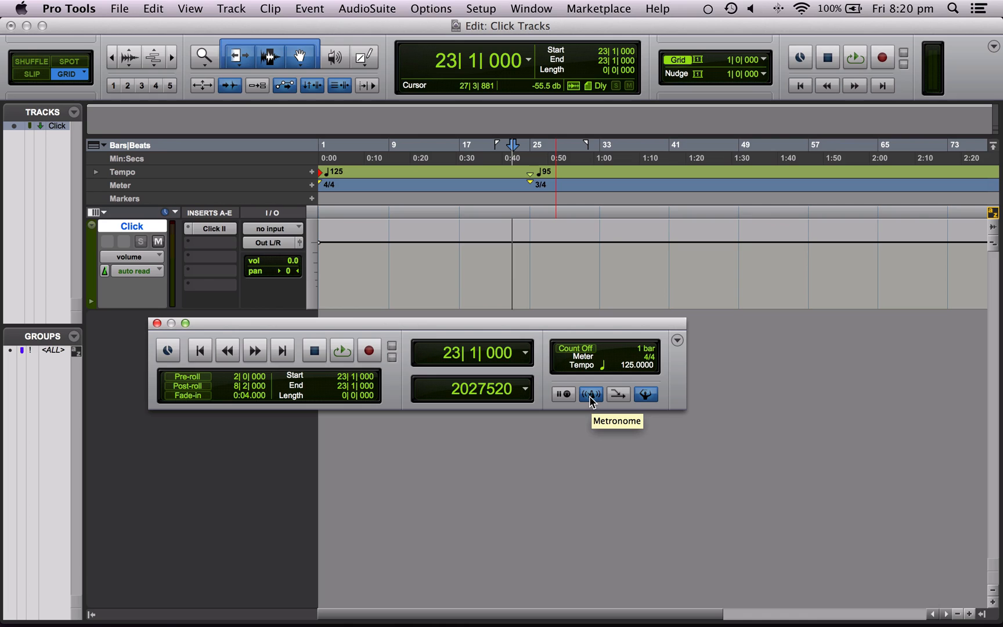